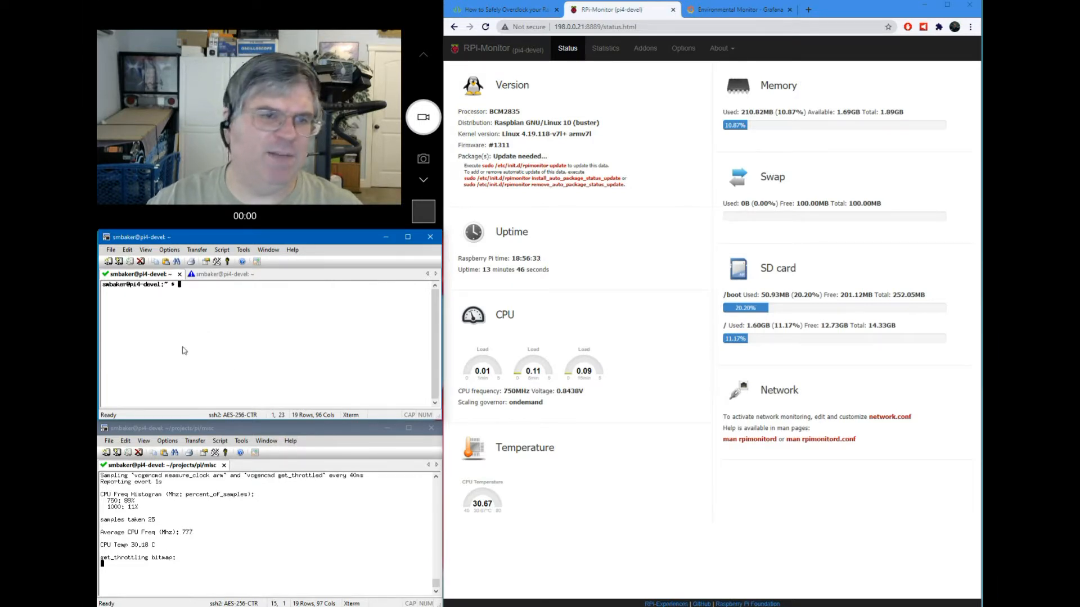
# Run a four-thread sysbench CPU benchmark with cpu-max-prime 2000000.
pyautogui.write('sysbench --test=cpu --cpu-max-prime=2000000 --num-threads=4 run')
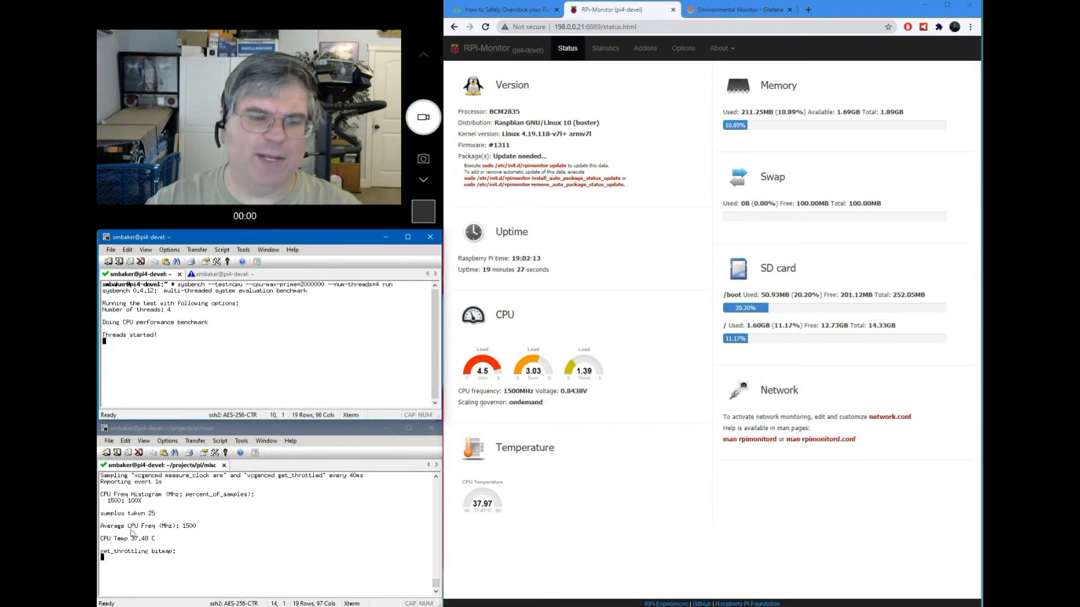
pyautogui.moveTo(156, 565)
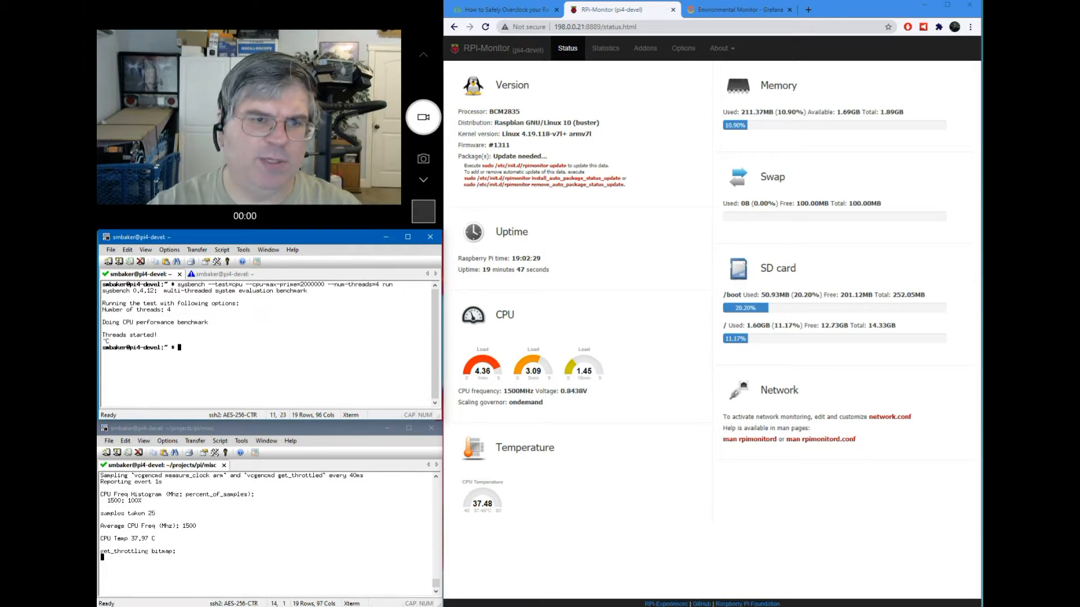
# Open /boot/config.txt in emacs against the guide to check arm_freq=1750 and over_voltage=2, then close it.
pyautogui.write('sudo')
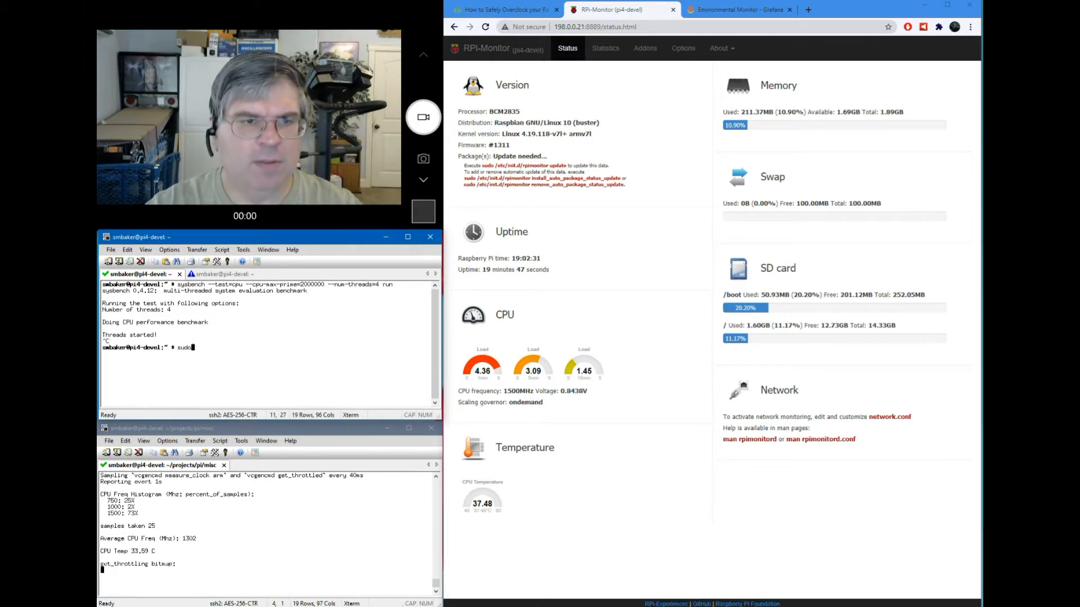
pyautogui.write('emacs')
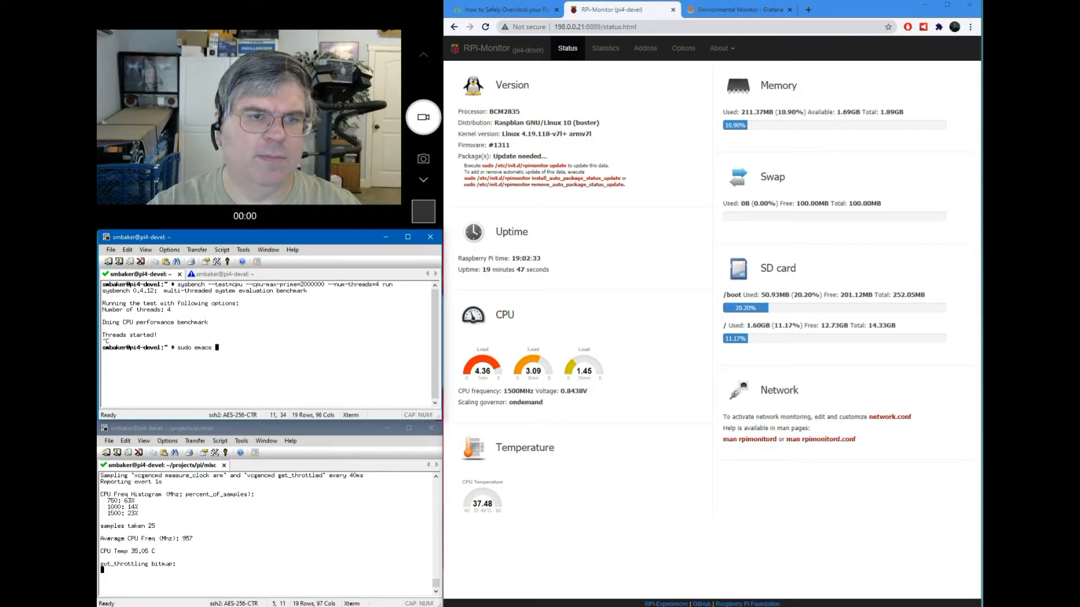
pyautogui.write('/')
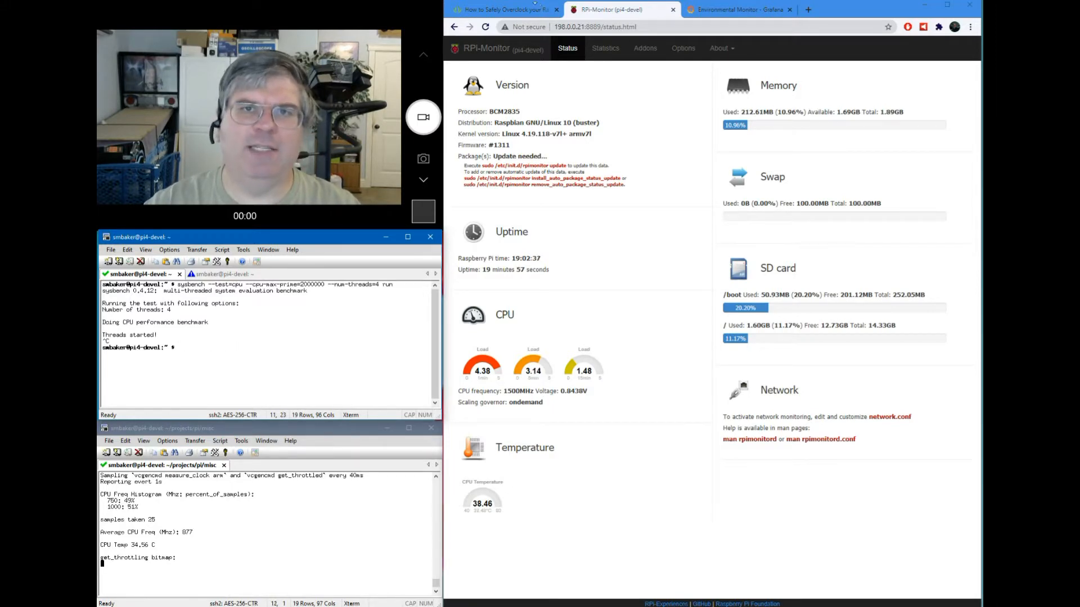
pyautogui.click(510, 10)
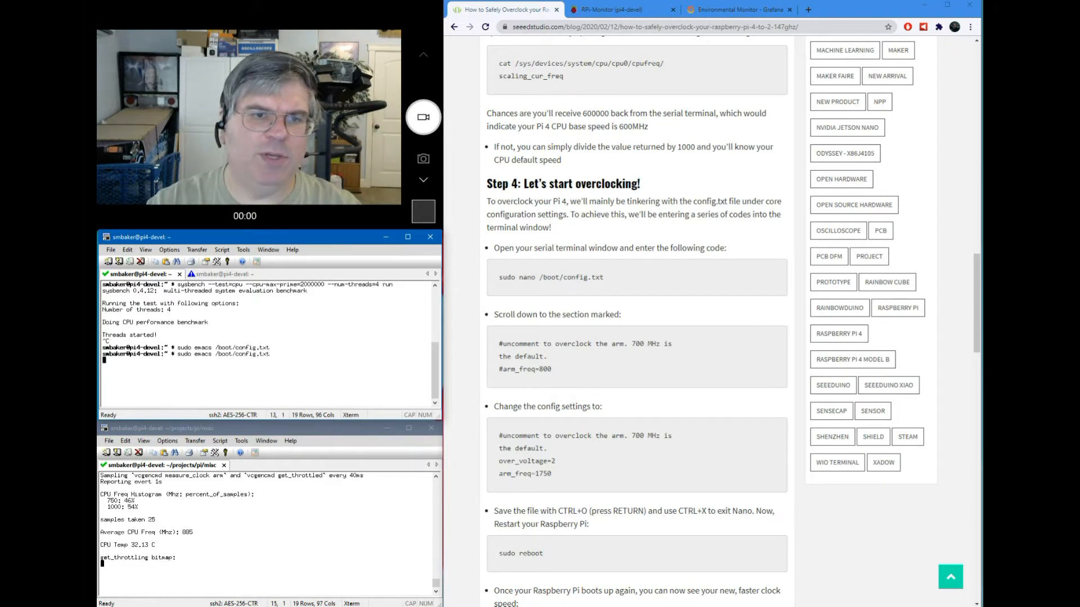
pyautogui.press('Return')
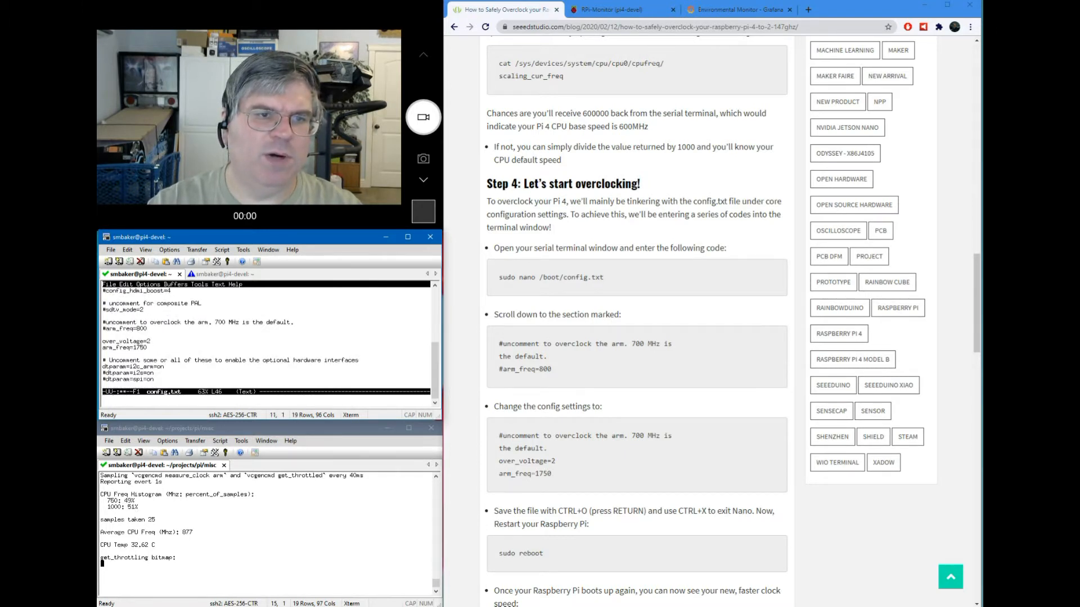
pyautogui.press('ctrl+o')
pyautogui.write('sudo reboot')
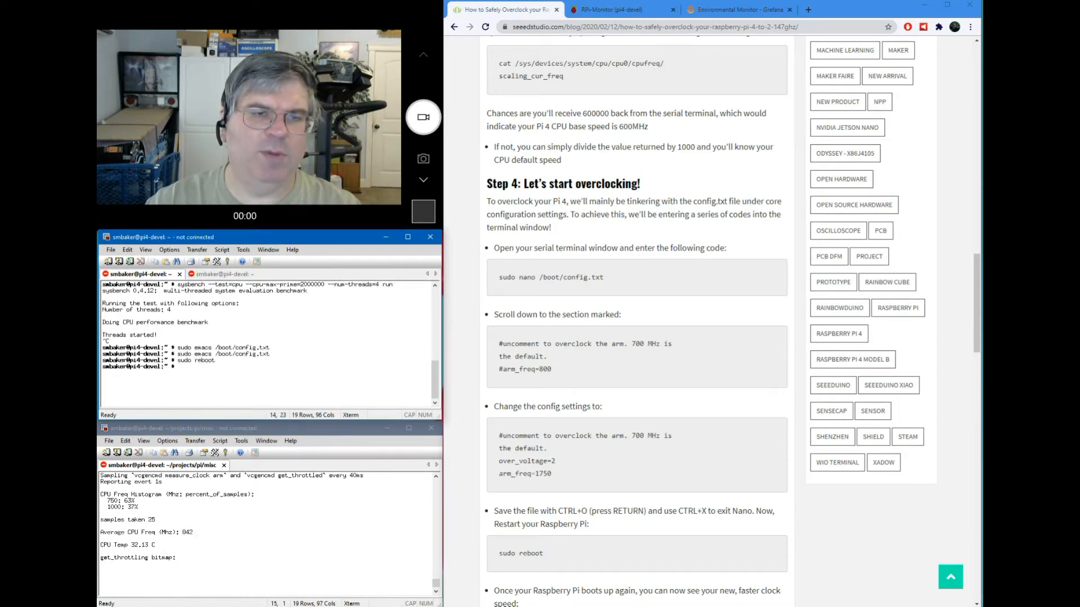
# Return to RPi-Monitor and run python ./freqmon.py to watch the 1750 MHz loaded Pi.
pyautogui.click(617, 9)
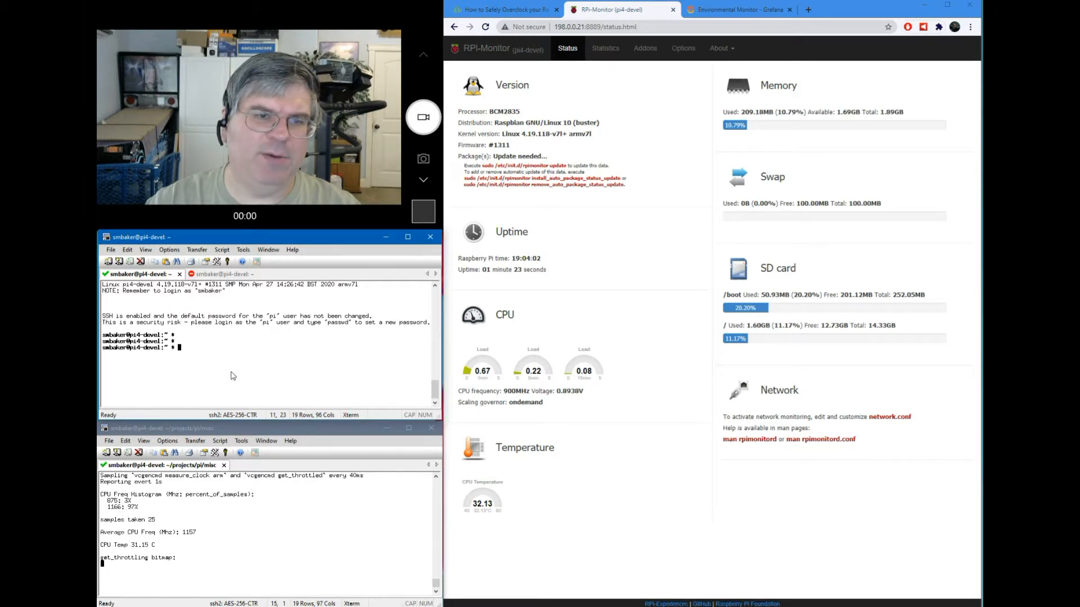
pyautogui.write('python ./freqmon.py')
pyautogui.write('!sysbench')
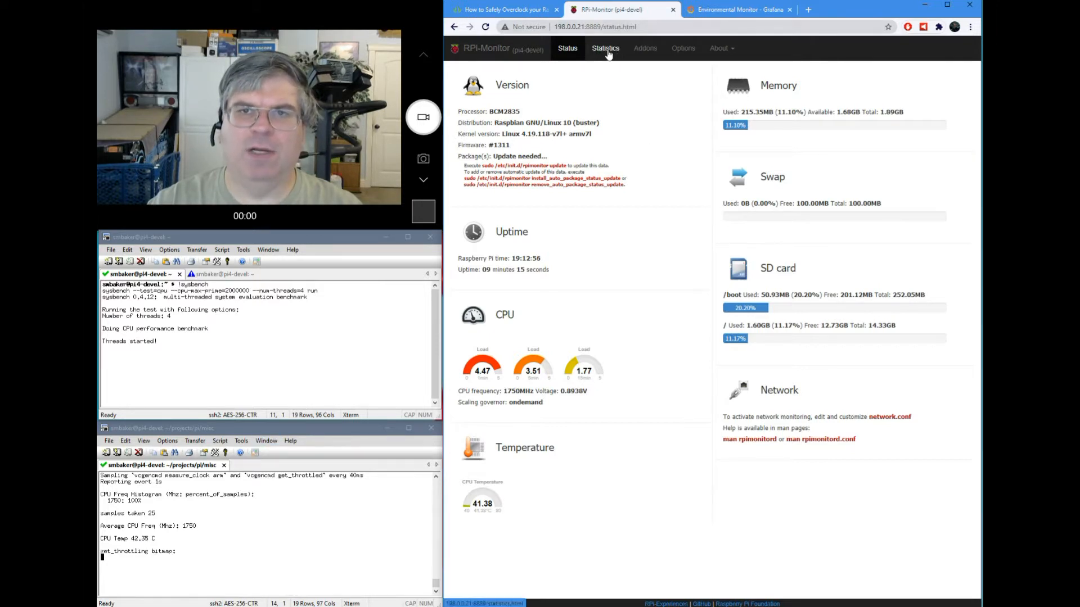
# Open RPi-Monitor Statistics to see core temperature rising to about 42 °C.
pyautogui.click(605, 48)
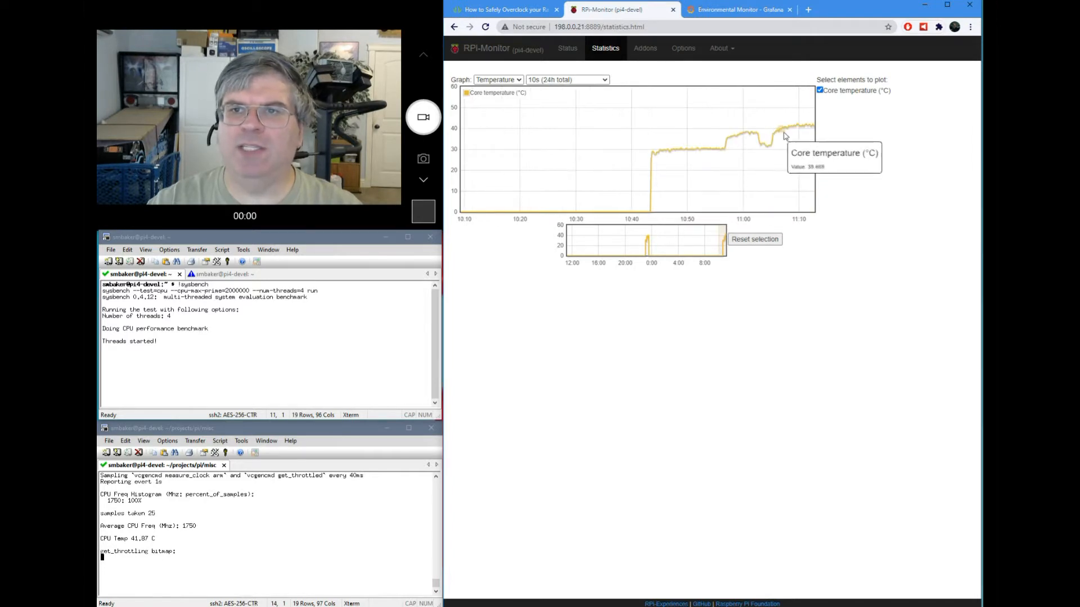
pyautogui.moveTo(803, 148)
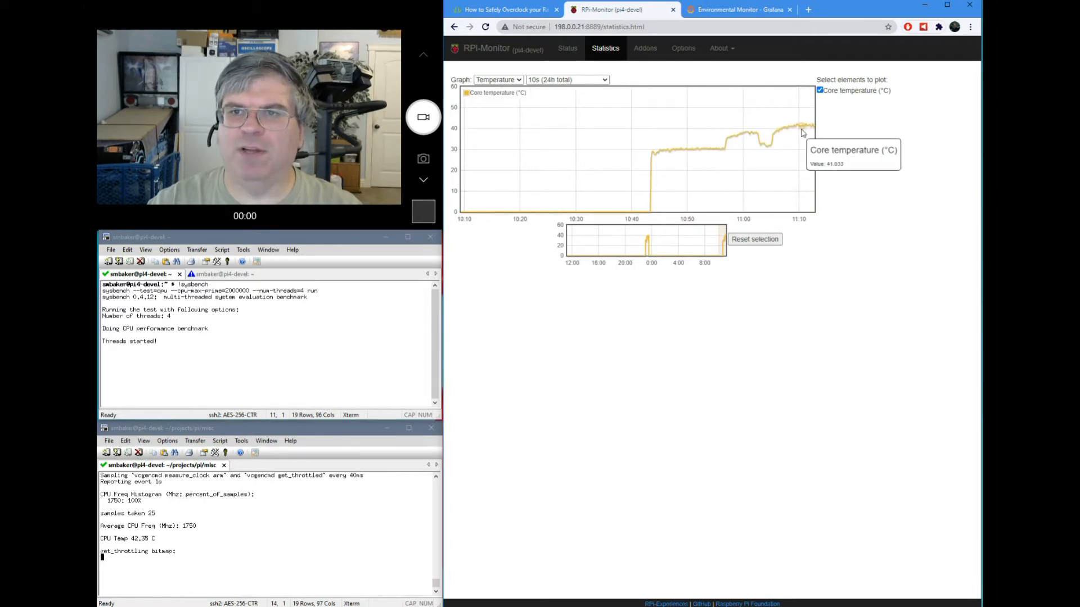
pyautogui.moveTo(792, 130)
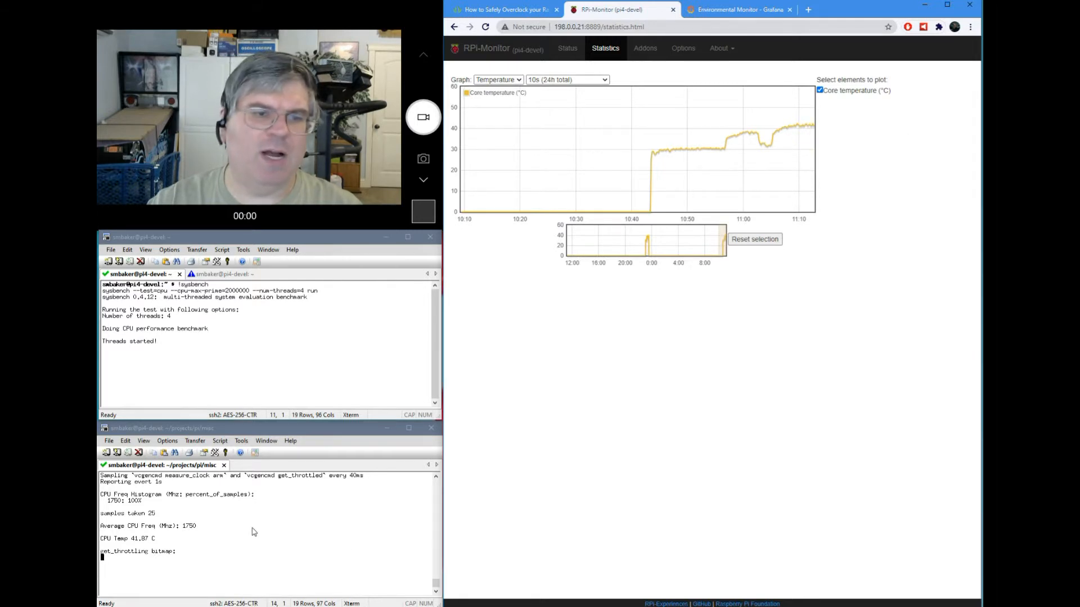
pyautogui.moveTo(243, 539)
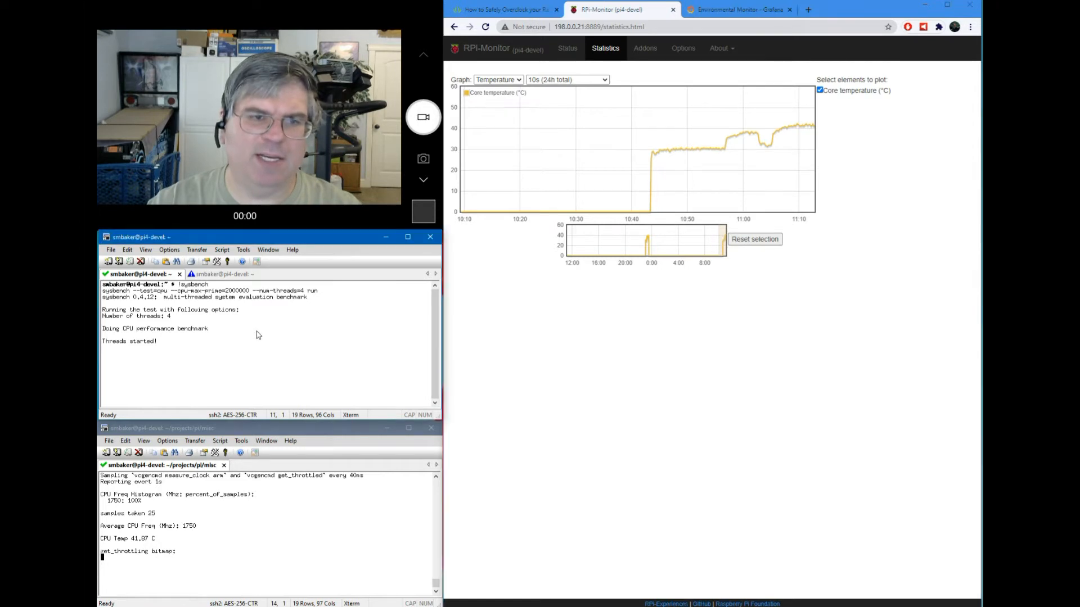
# Reopen /boot/config.txt in emacs following the guide, save it, and run sudo reboot.
pyautogui.click(502, 10)
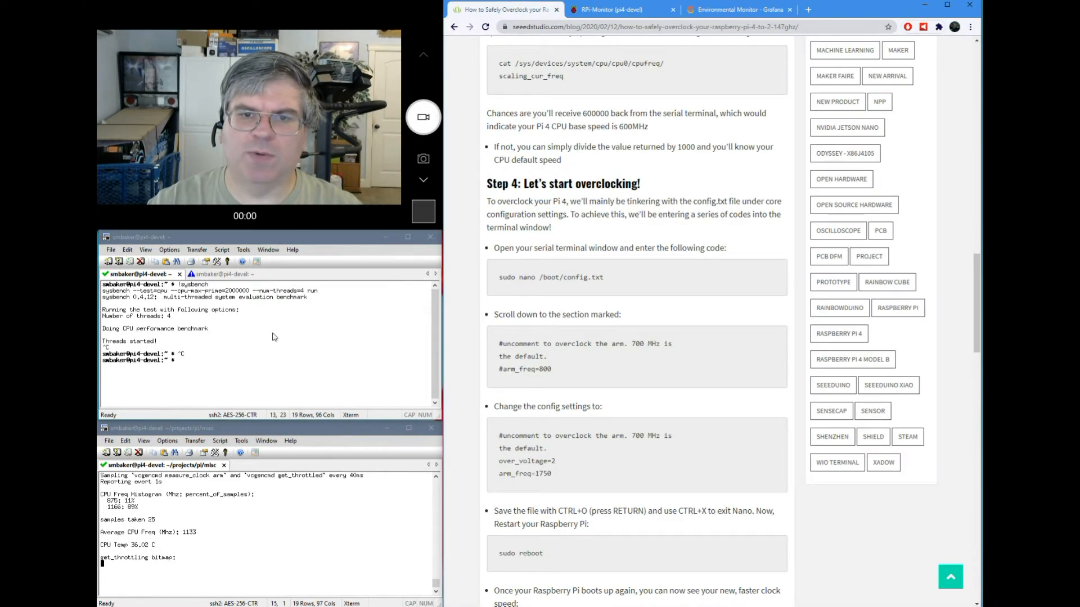
pyautogui.write('sudo ema')
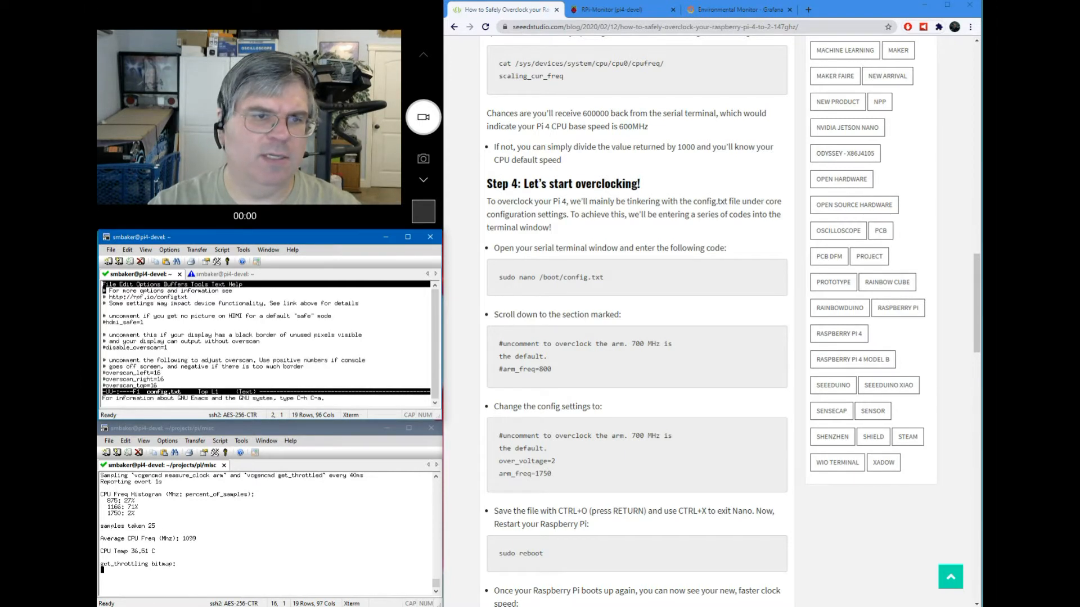
pyautogui.press('Ctrl+s')
pyautogui.write('over_volt')
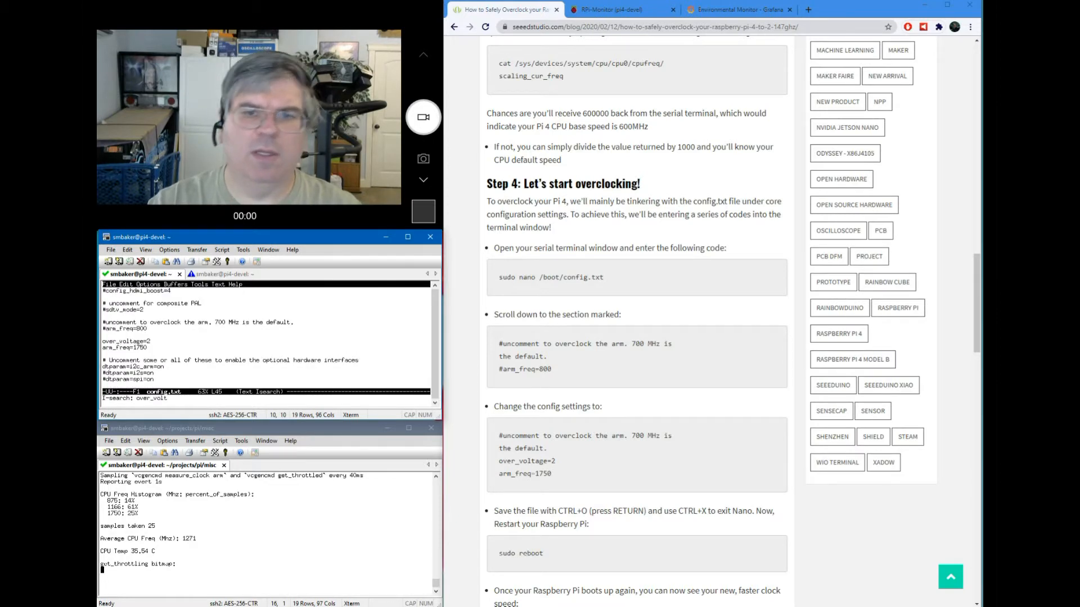
pyautogui.scroll(-3)
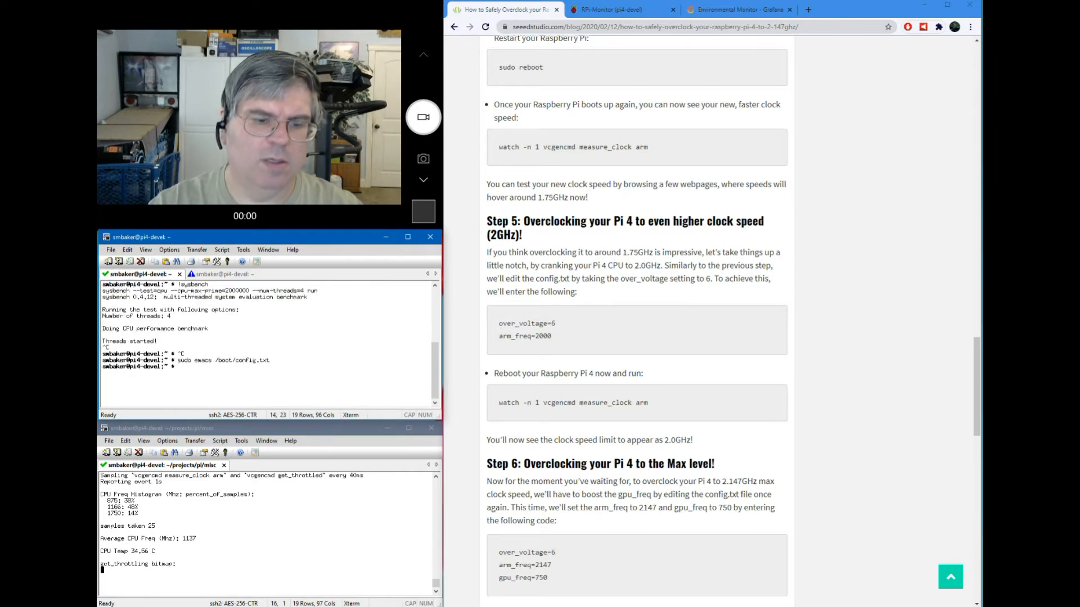
pyautogui.write('sudo reboot')
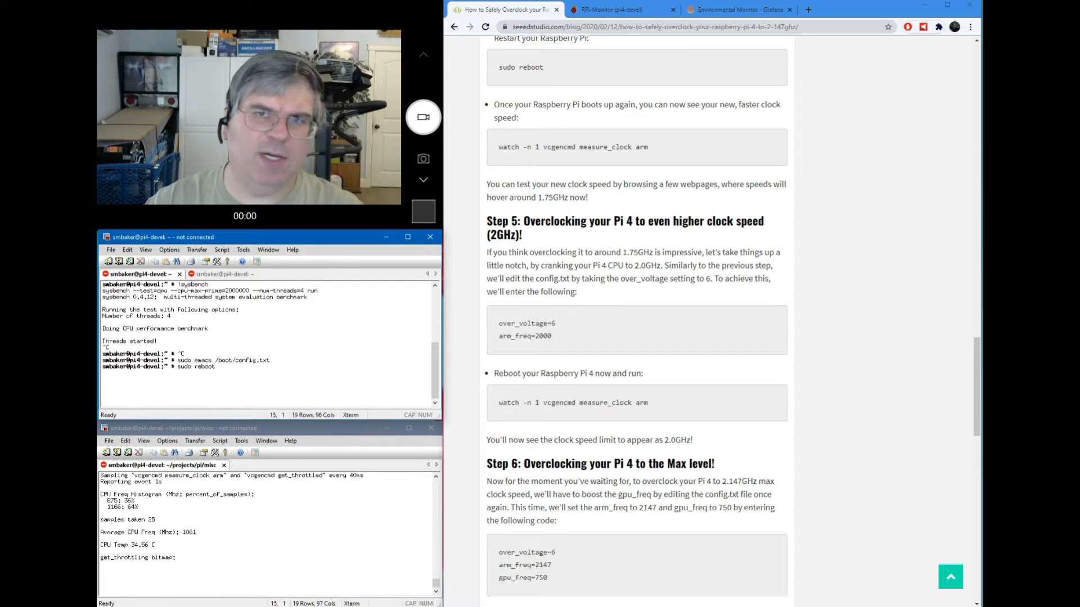
# Check the 2000 MHz status page, then view the core temperature history graph.
pyautogui.click(626, 10)
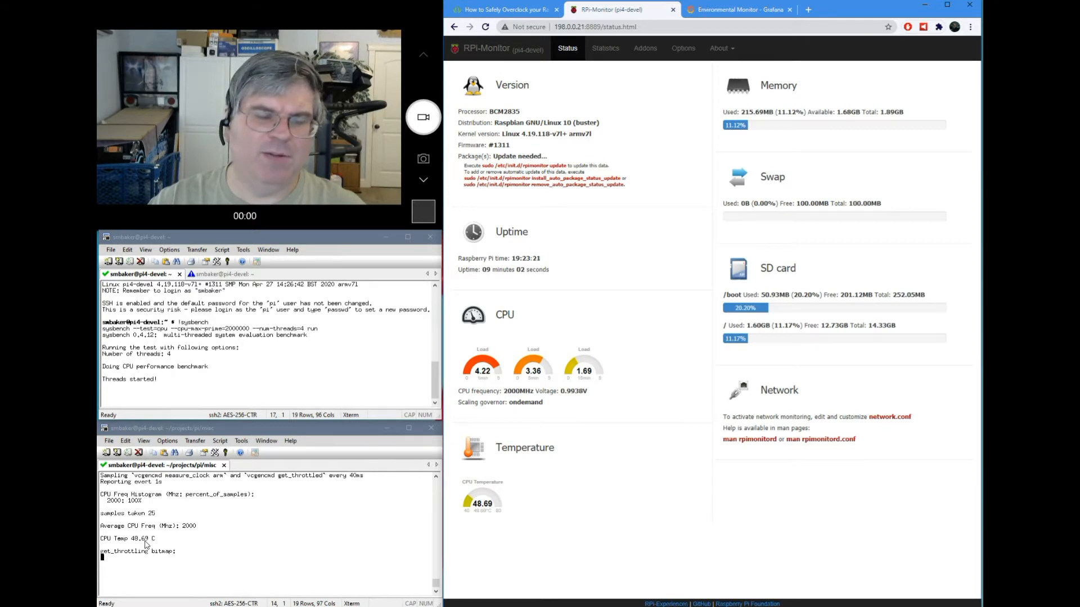
pyautogui.moveTo(825, 154)
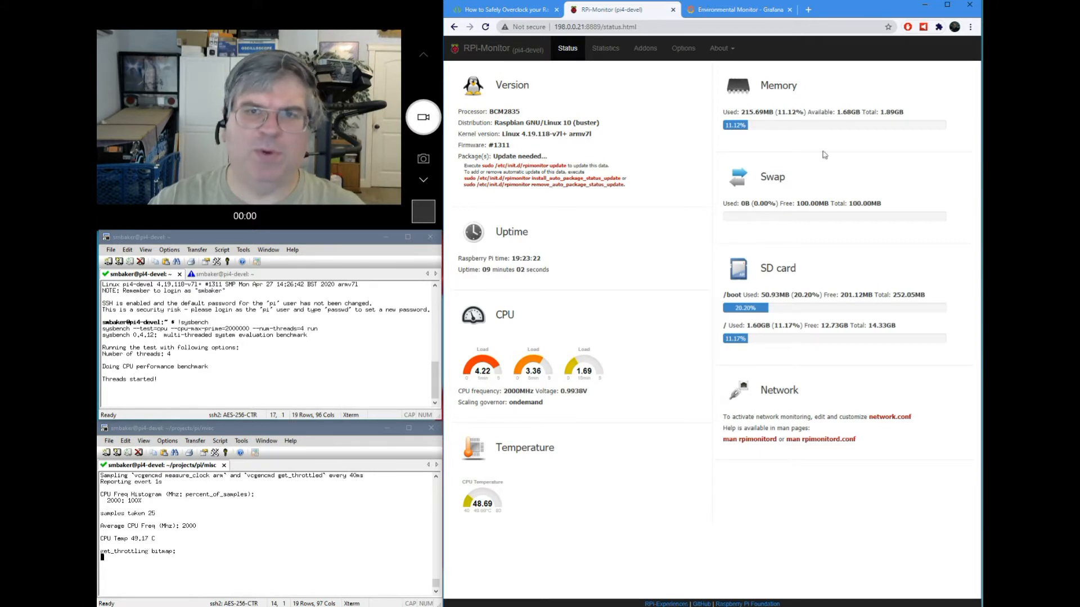
pyautogui.click(605, 49)
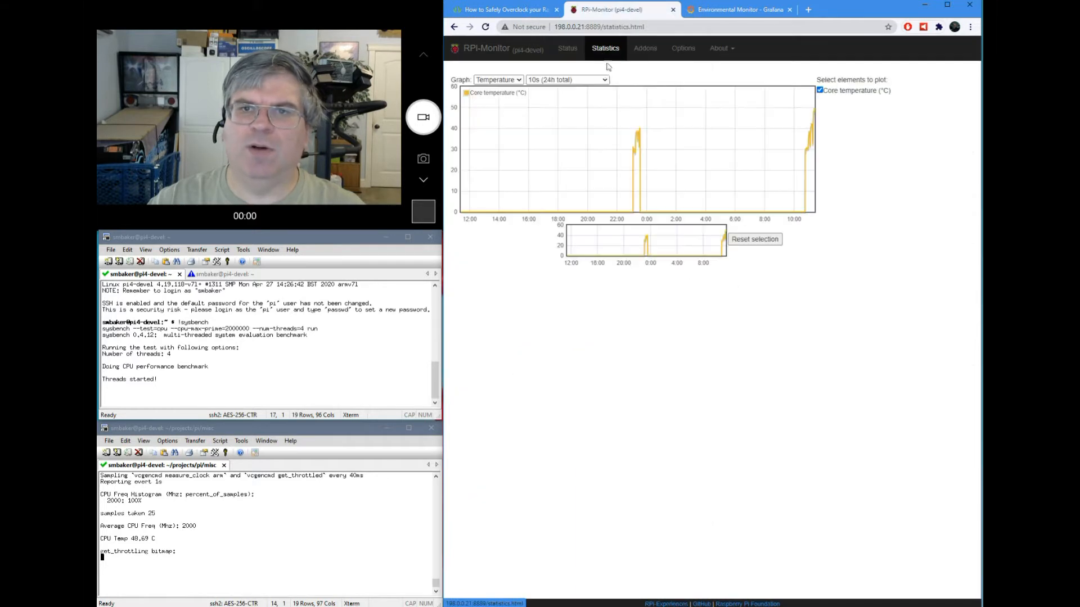
pyautogui.moveTo(835, 133)
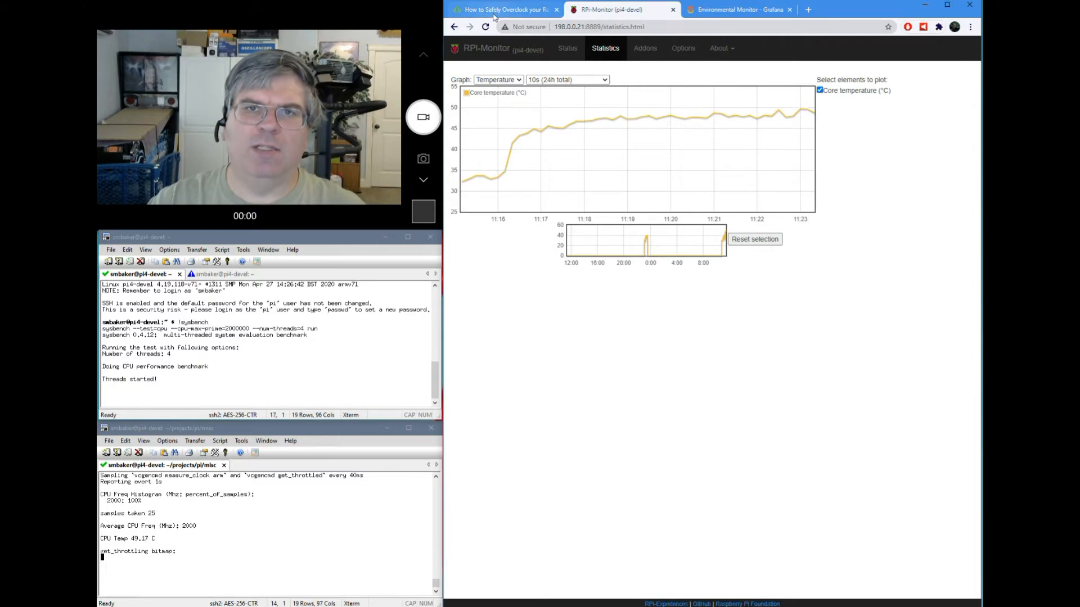
# Scroll through the overclocking guide to read Step 6's new overclock values.
pyautogui.click(508, 9)
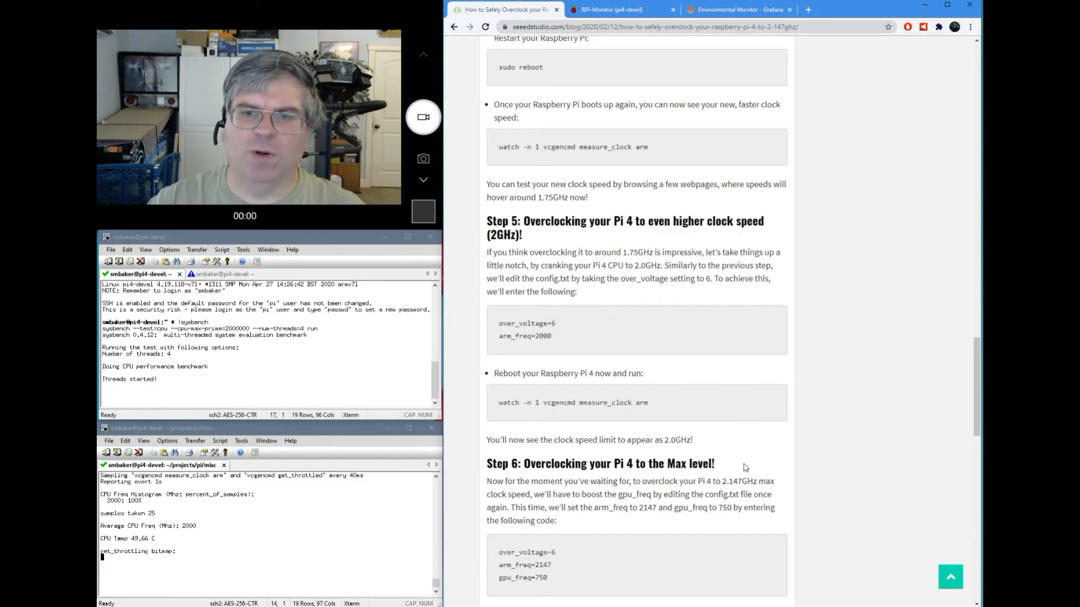
pyautogui.scroll(-3)
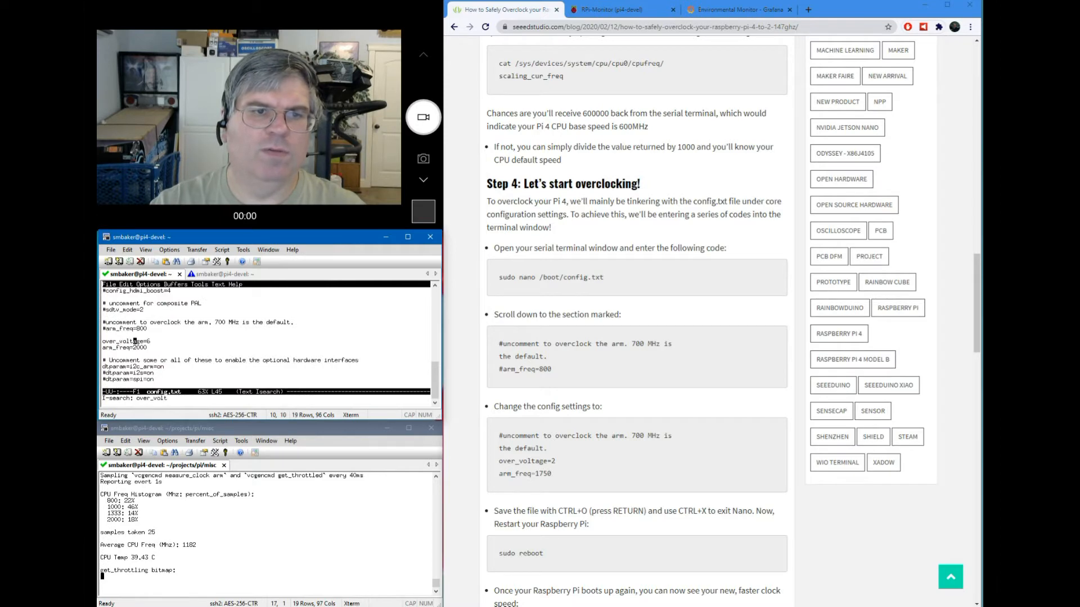
pyautogui.scroll(-3)
pyautogui.write('sudo reboot')
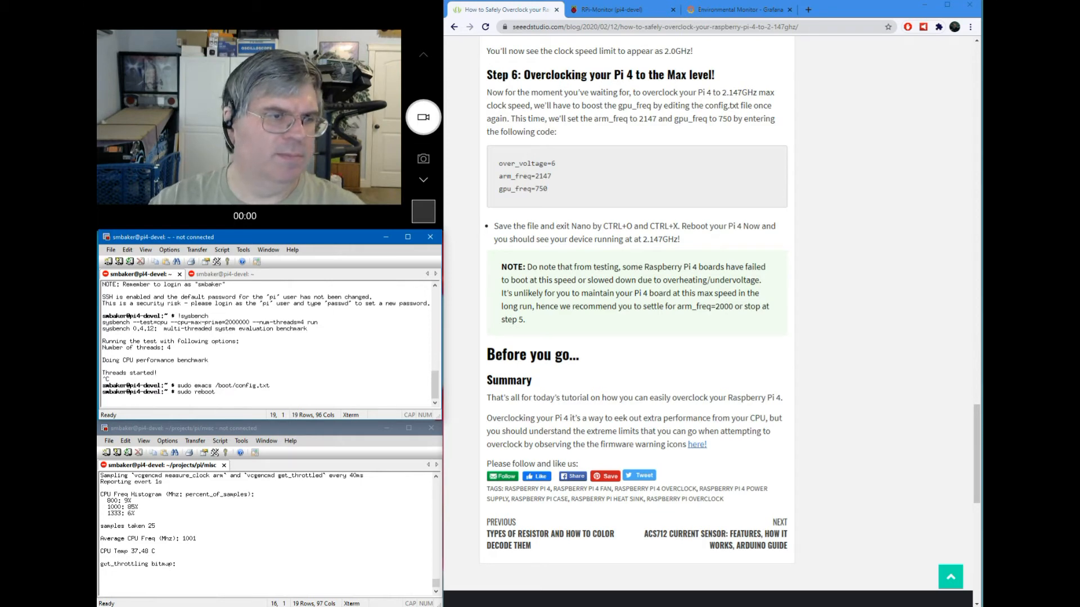
# Rerun sysbench at 2147 MHz and view the temperature graph levelling near 50 °C.
pyautogui.click(619, 10)
pyautogui.write('!s')
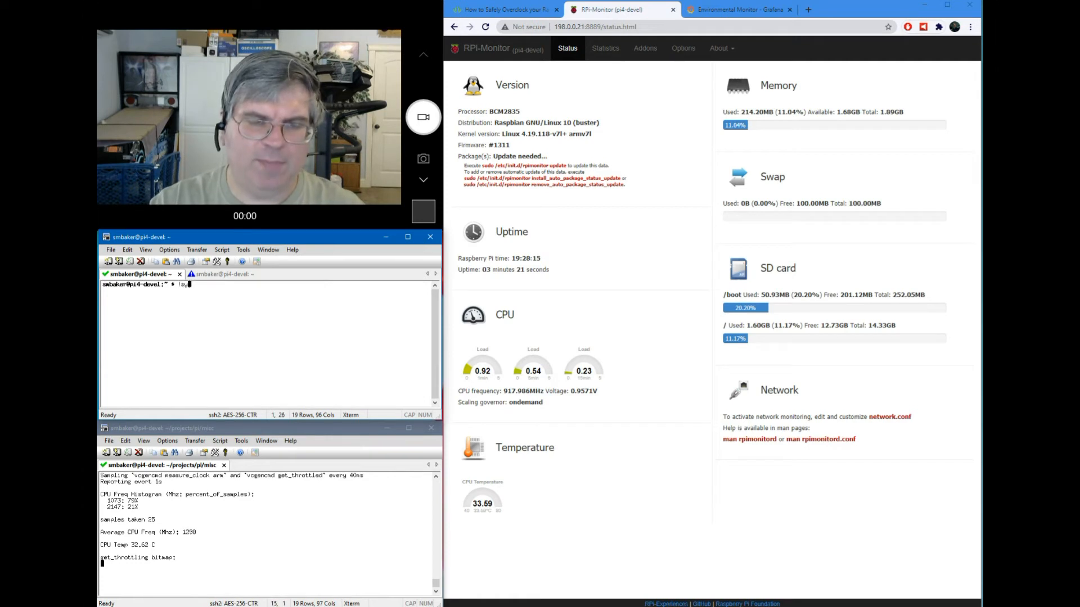
pyautogui.write('ysbench')
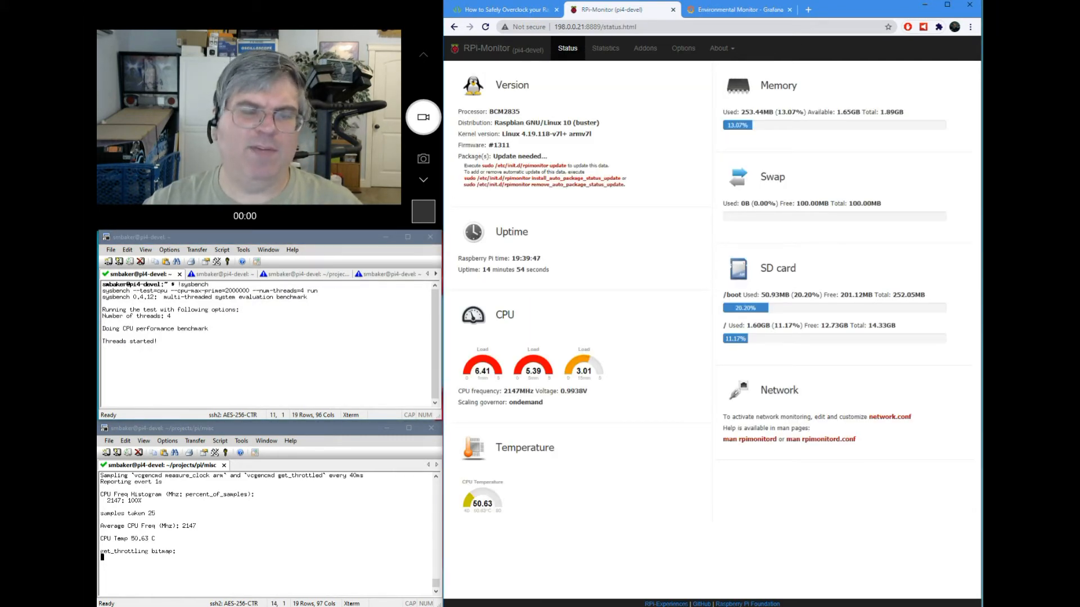
pyautogui.click(304, 273)
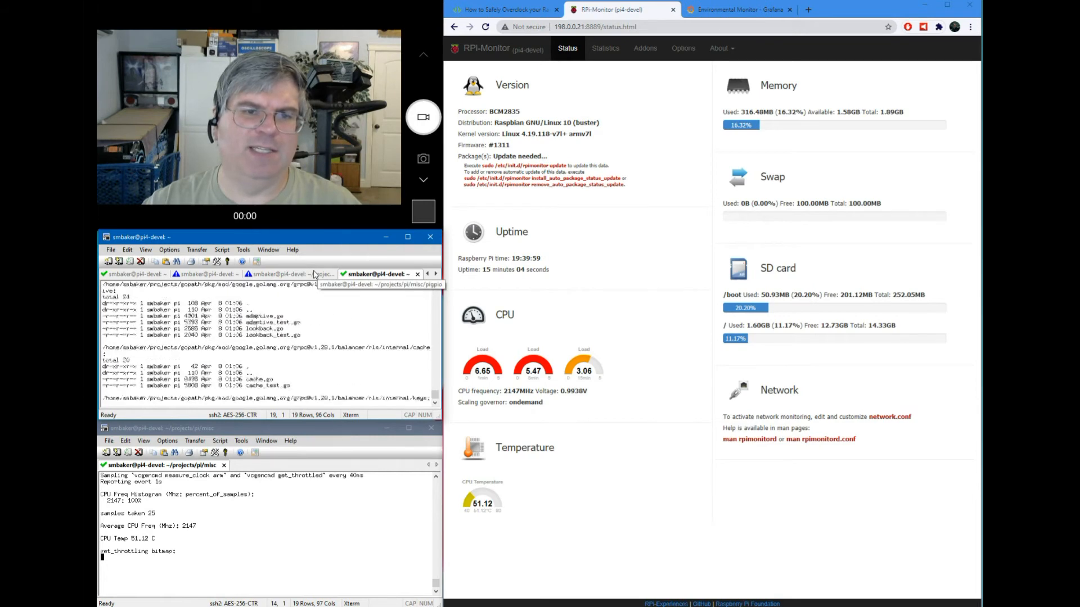
pyautogui.click(135, 274)
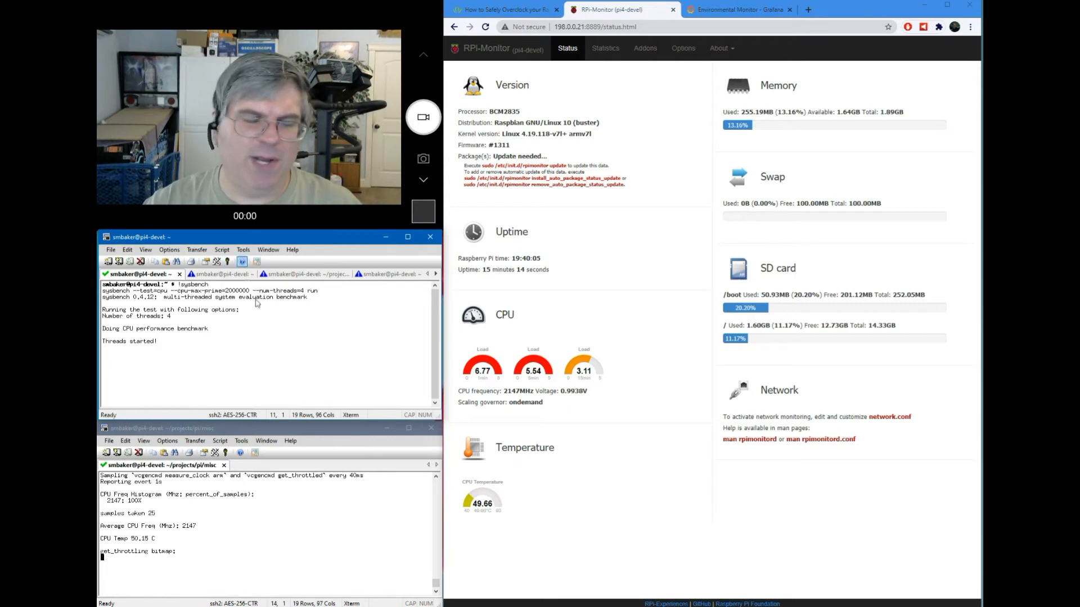
pyautogui.moveTo(255, 344)
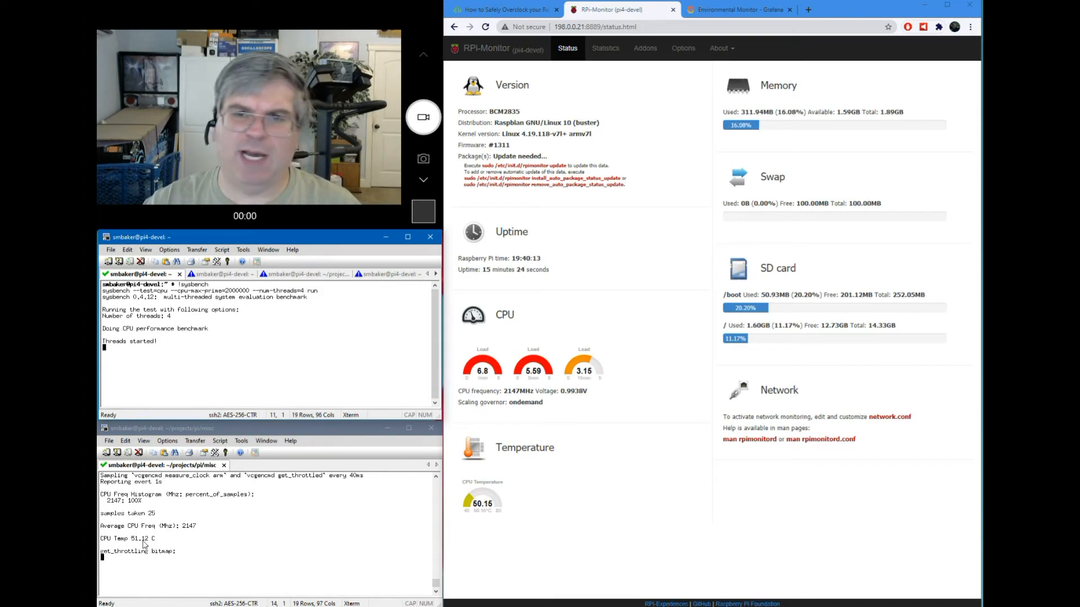
pyautogui.click(605, 48)
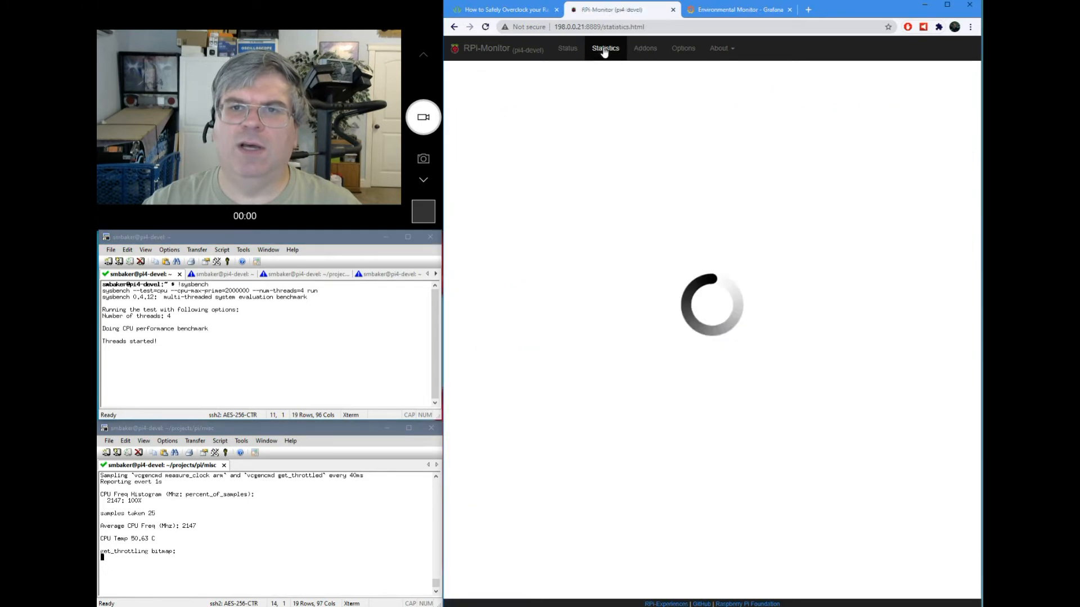
pyautogui.click(605, 48)
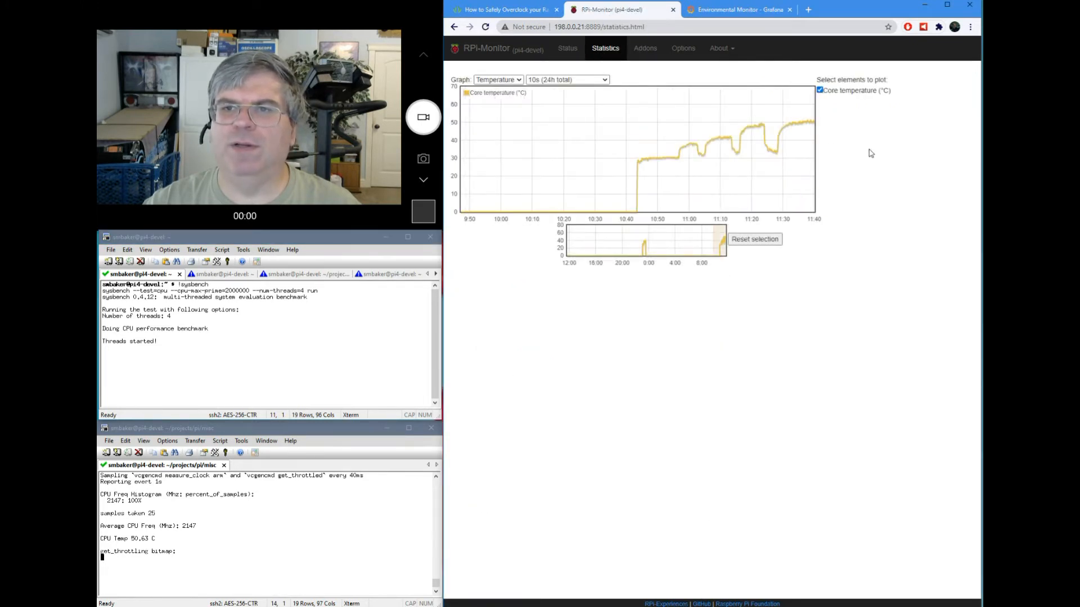